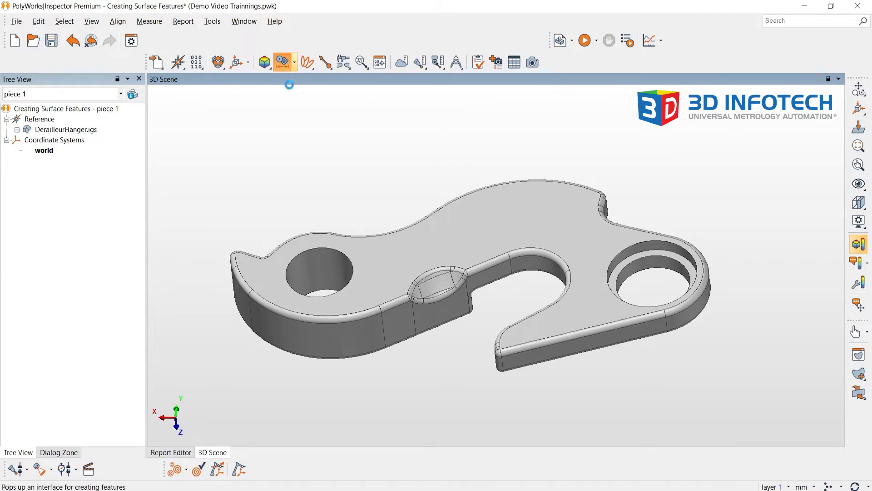
# Create plane 1 on the top face and cylinders of diameter 9.5 and 10.5 on the holes
pyautogui.click(283, 62)
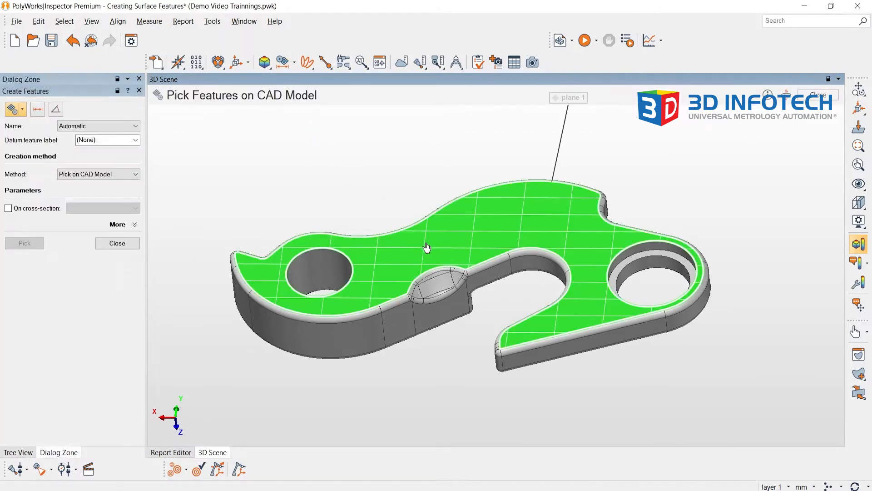
pyautogui.click(11, 109)
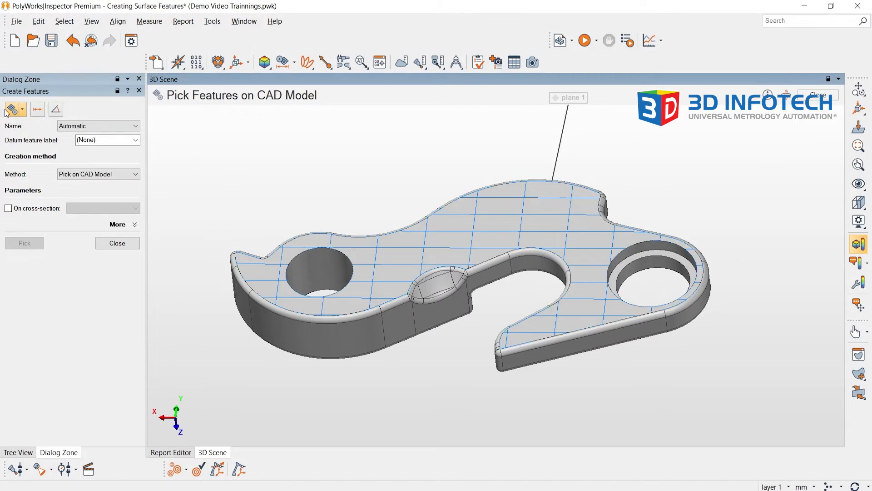
pyautogui.moveTo(13, 109)
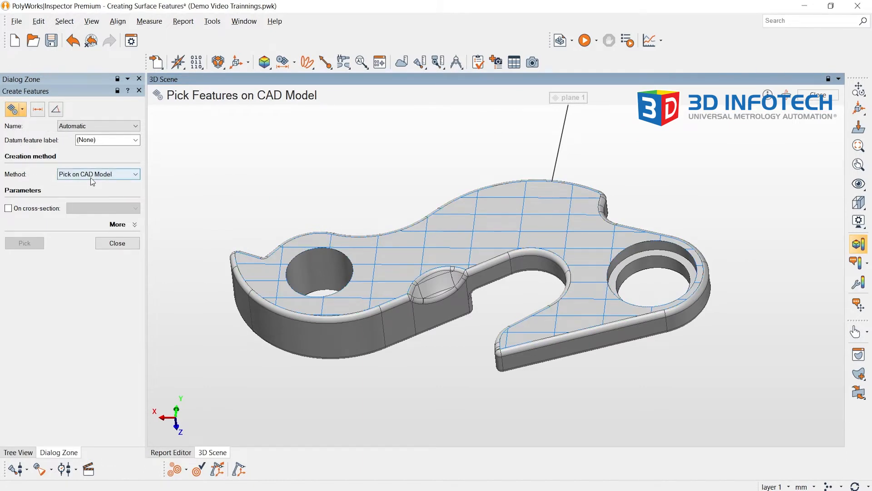
pyautogui.click(317, 273)
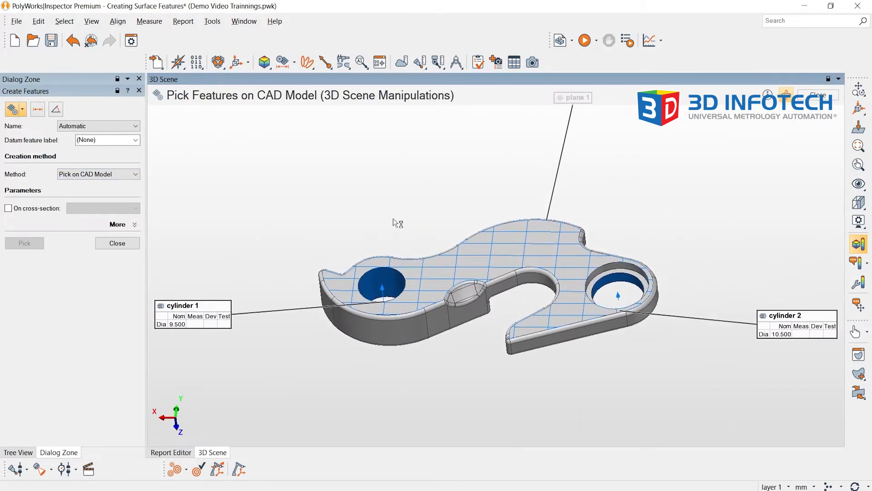
# Add a 1.000 surface profile control to plane 1
pyautogui.click(117, 244)
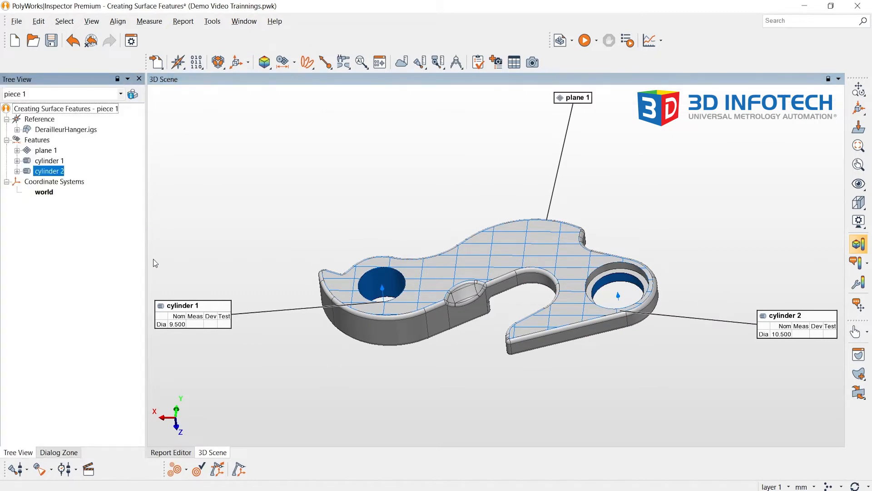
pyautogui.moveTo(171, 266)
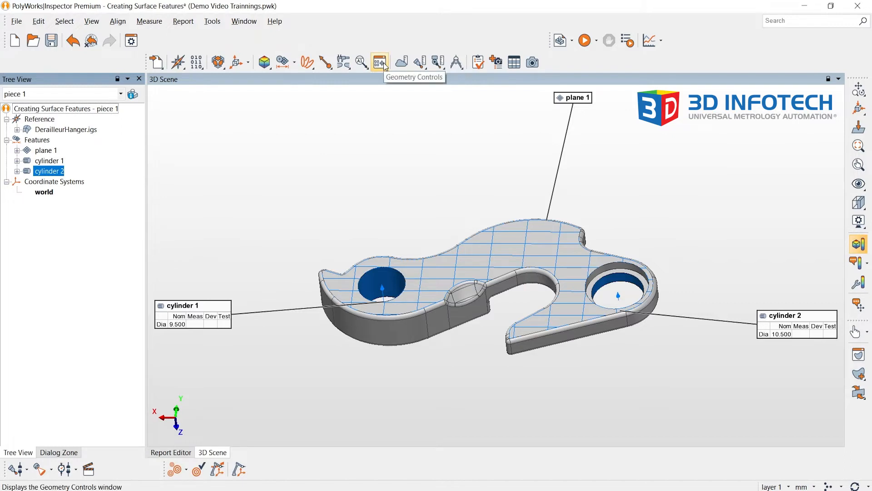
pyautogui.click(380, 62)
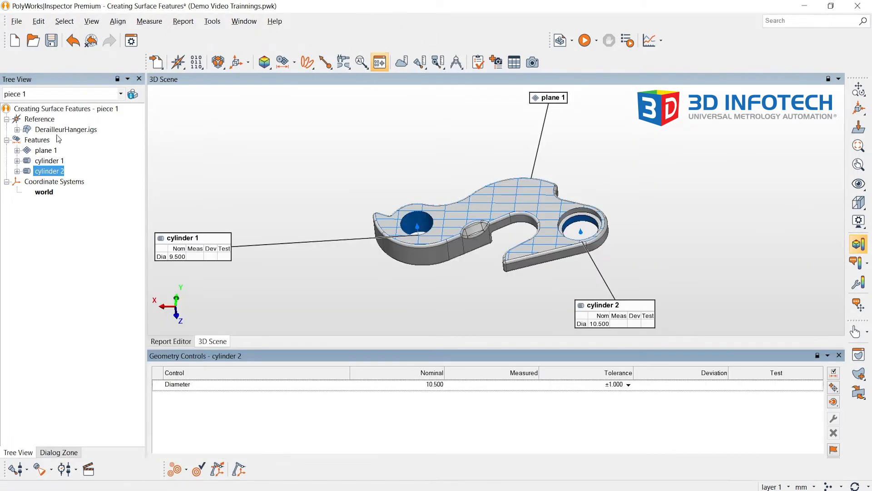
pyautogui.click(45, 150)
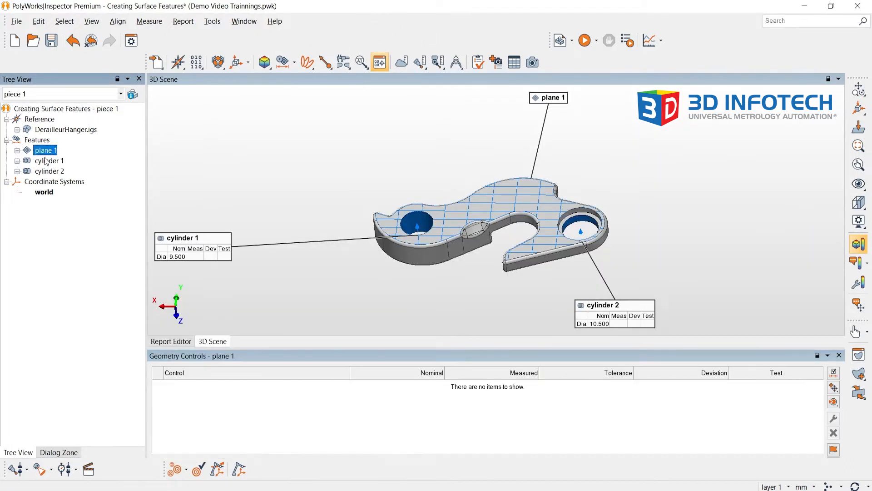
pyautogui.click(833, 388)
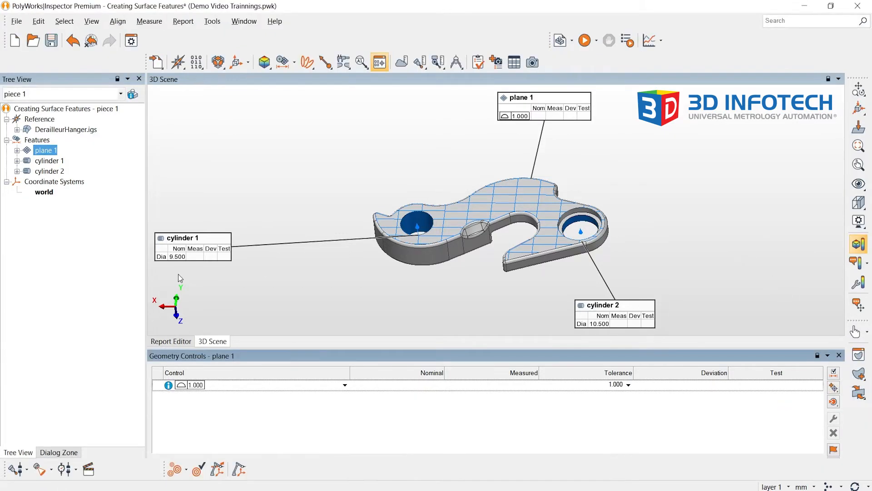
# Add a 1.000 surface profile control to both cylinder features together
pyautogui.click(49, 171)
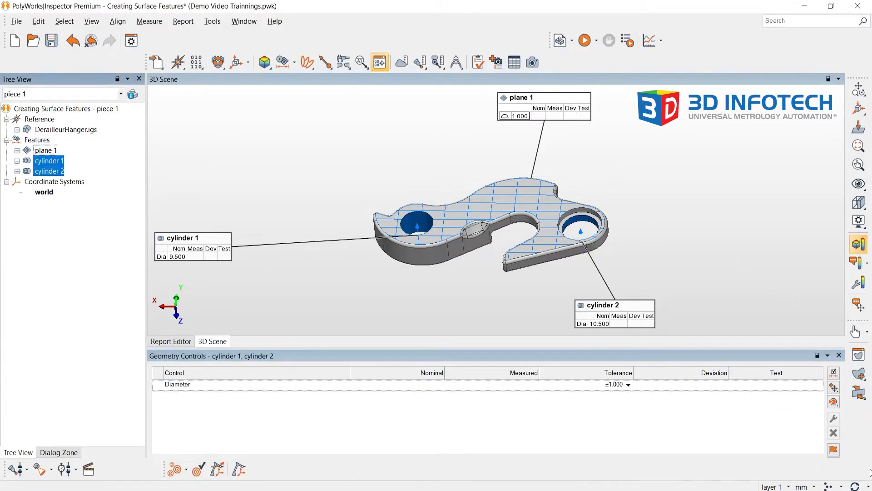
pyautogui.click(859, 243)
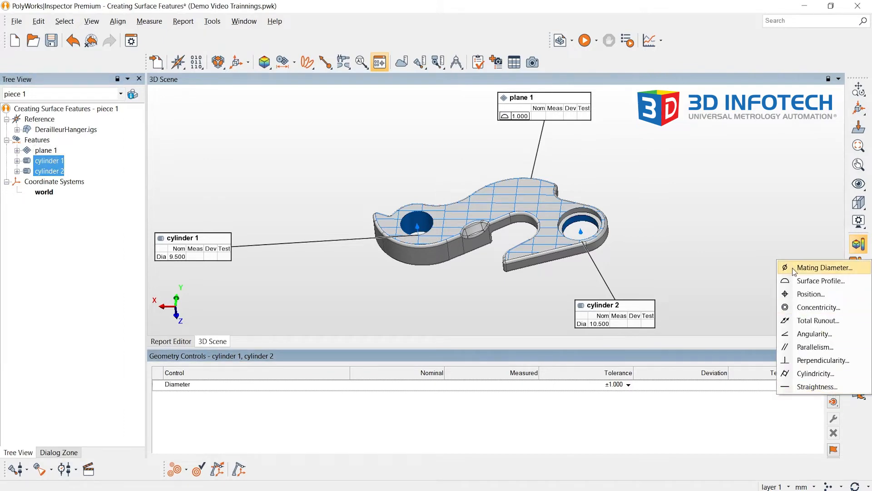
pyautogui.click(823, 267)
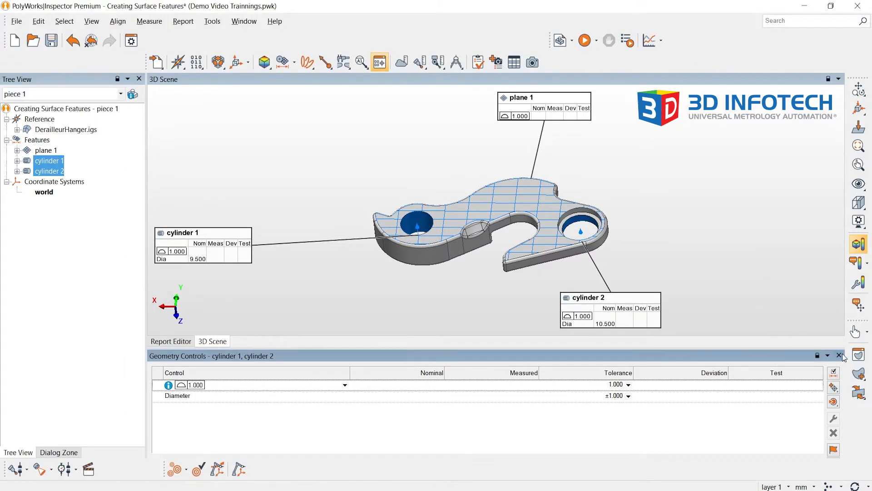
# Close the Geometry Controls pane, leaving the three feature tables with 1.000 profile tolerances visible
pyautogui.click(841, 355)
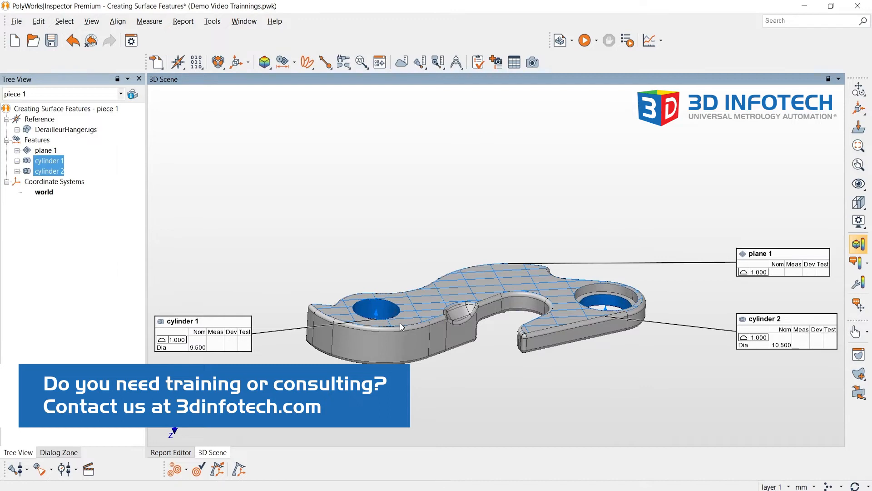
pyautogui.moveTo(438, 328)
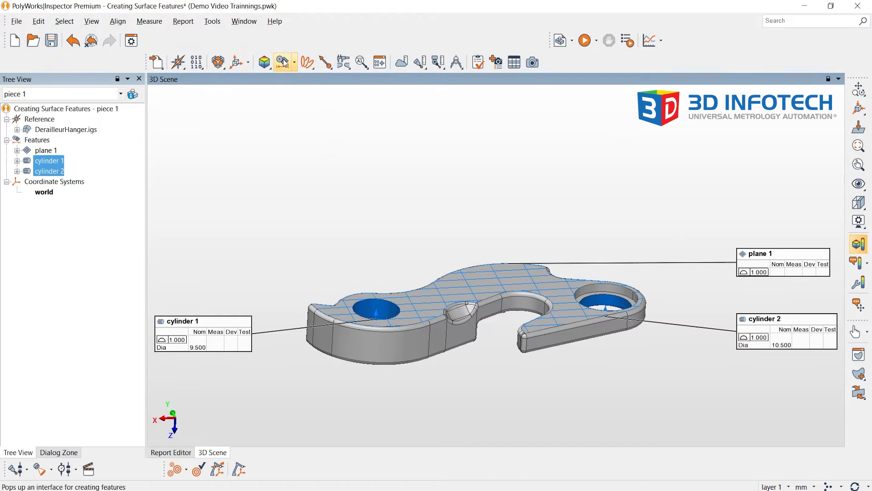
pyautogui.moveTo(284, 61)
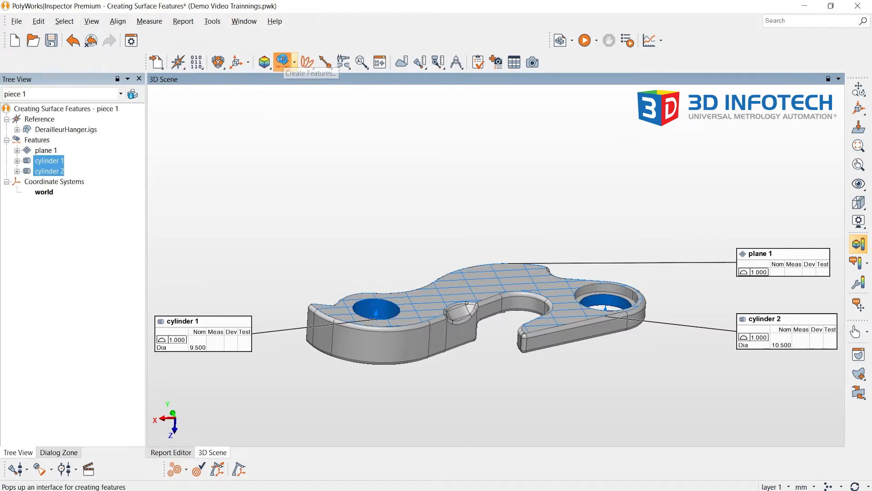
# Create a Surface feature, surface 1, from the hanger's outer perimeter wall faces
pyautogui.click(283, 61)
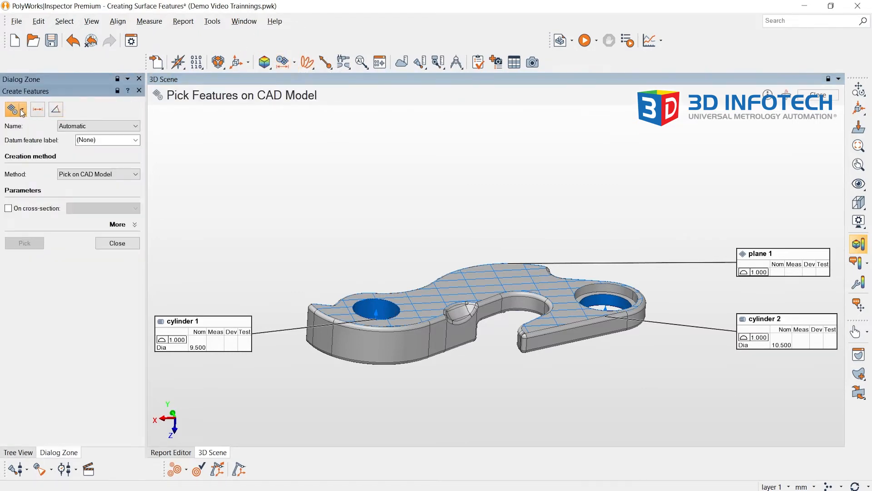
pyautogui.click(16, 109)
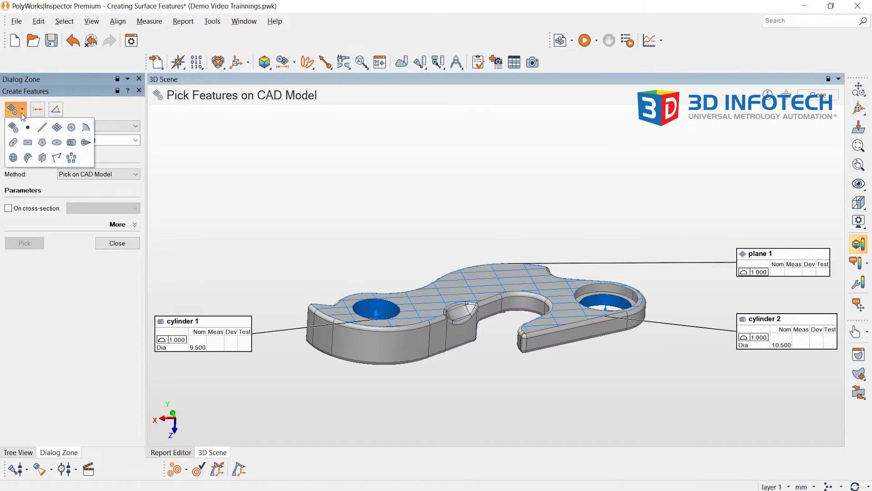
pyautogui.moveTo(28, 158)
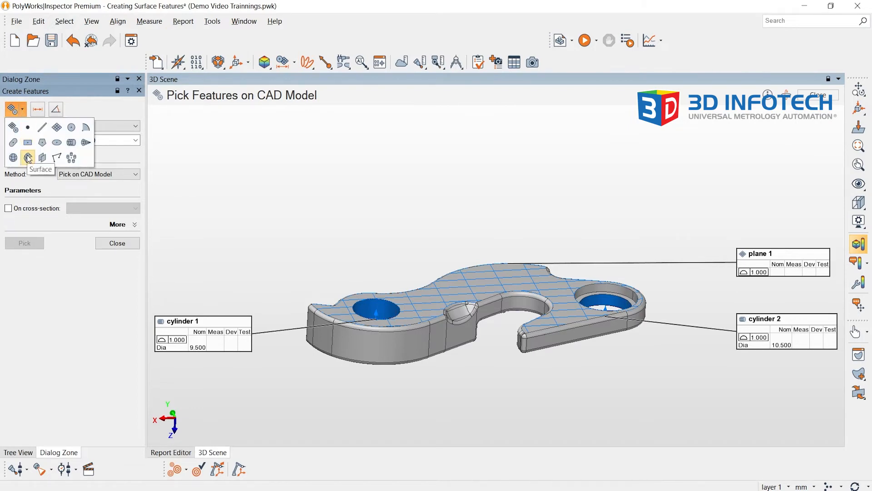
pyautogui.click(28, 158)
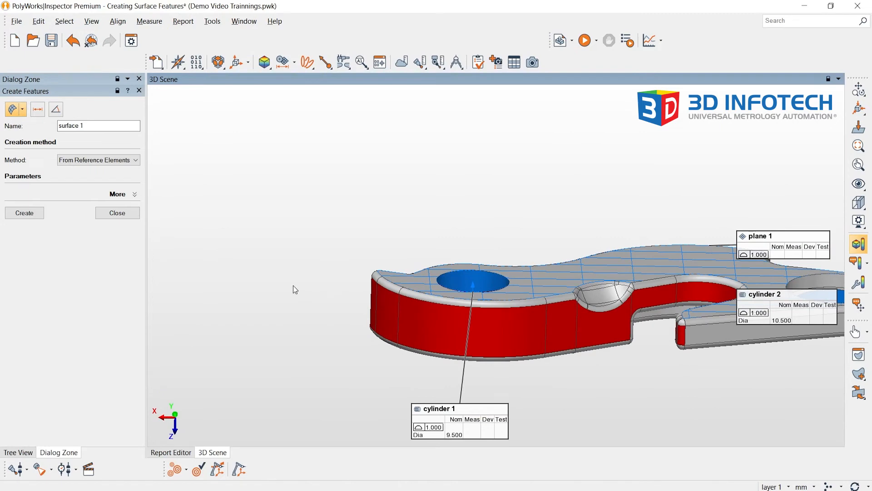
pyautogui.click(24, 213)
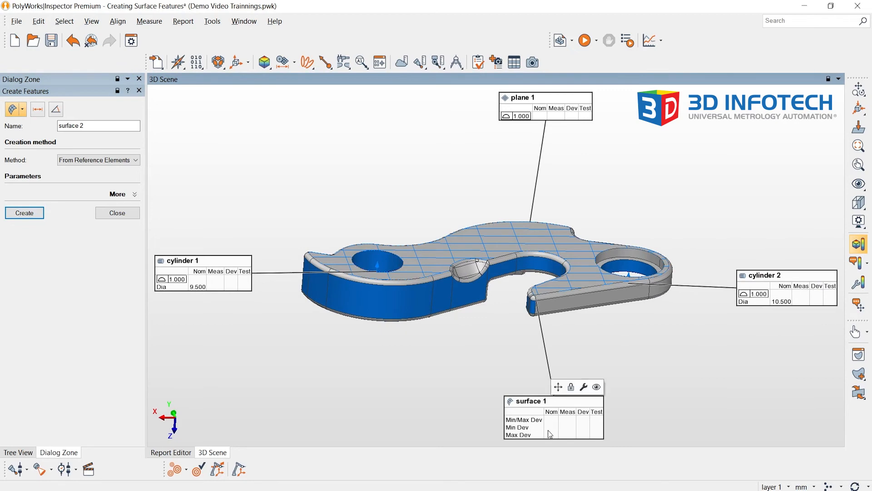
pyautogui.moveTo(558, 432)
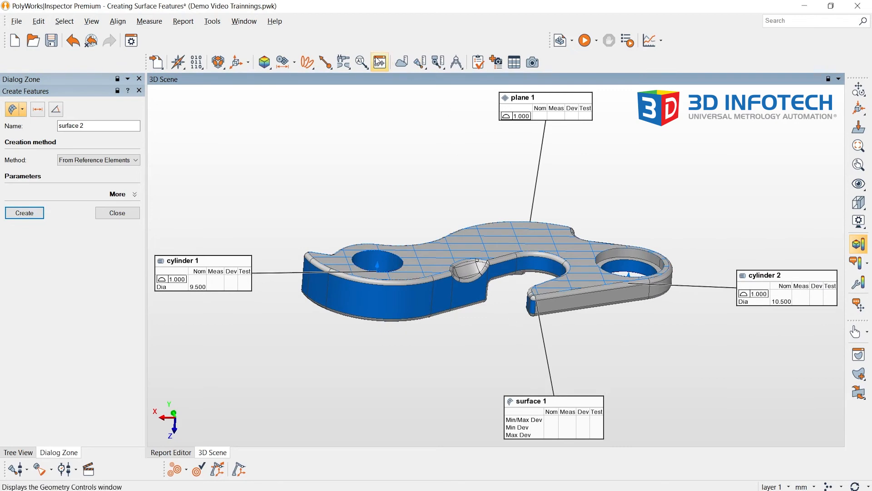
# Show surface 1's min/max, min and max deviation controls at ±1.000 tolerance
pyautogui.click(380, 62)
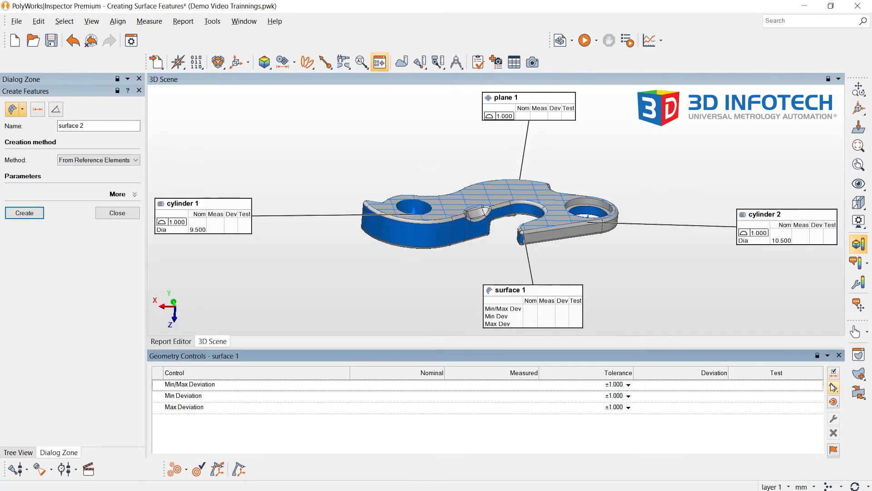